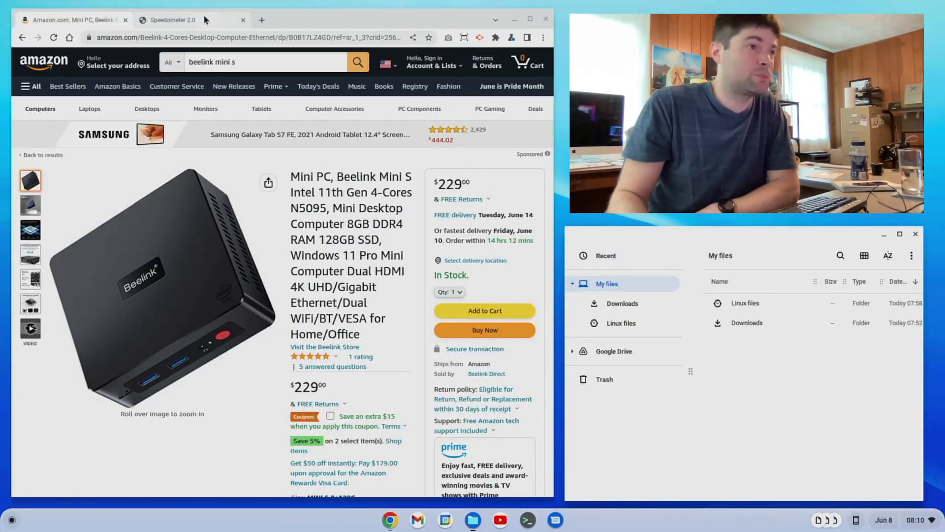
Switch to the Speedometer 2.0 tab showing the 80.4 runs-per-minute score.
left_click(174, 19)
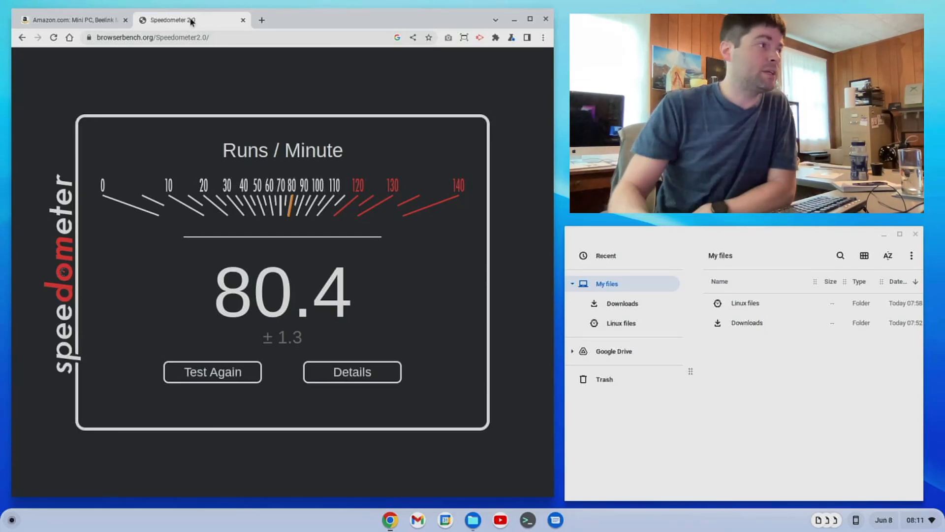
Switch to the Amazon tab showing the $229 Beelink Mini S listing.
left_click(72, 20)
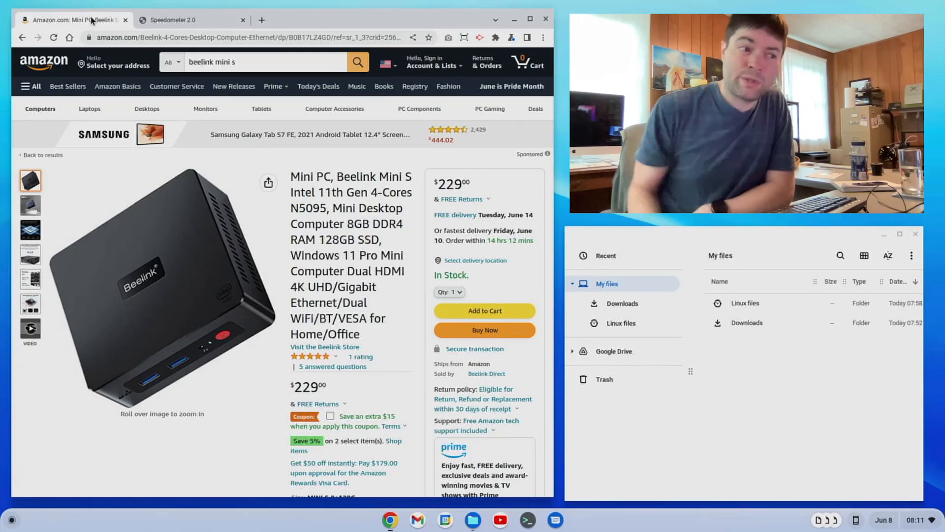
mouse_move(161, 226)
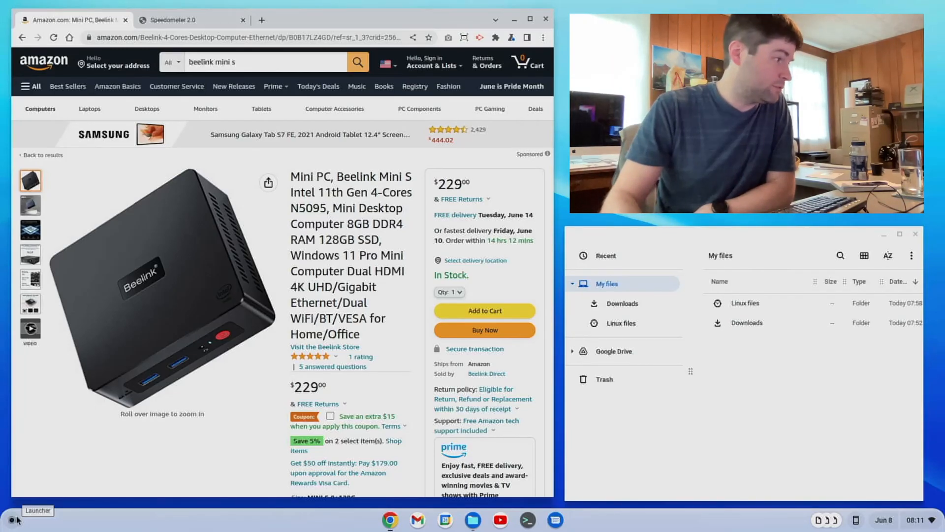
Open the launcher's Linux apps folder listing VS Code, VLC, Minecraft, Inkscape and Steam.
left_click(12, 519)
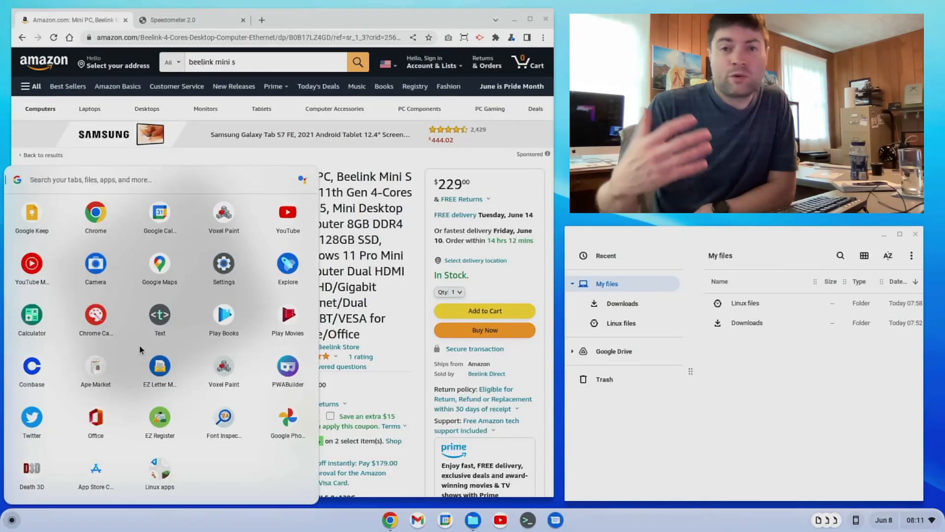
mouse_move(153, 469)
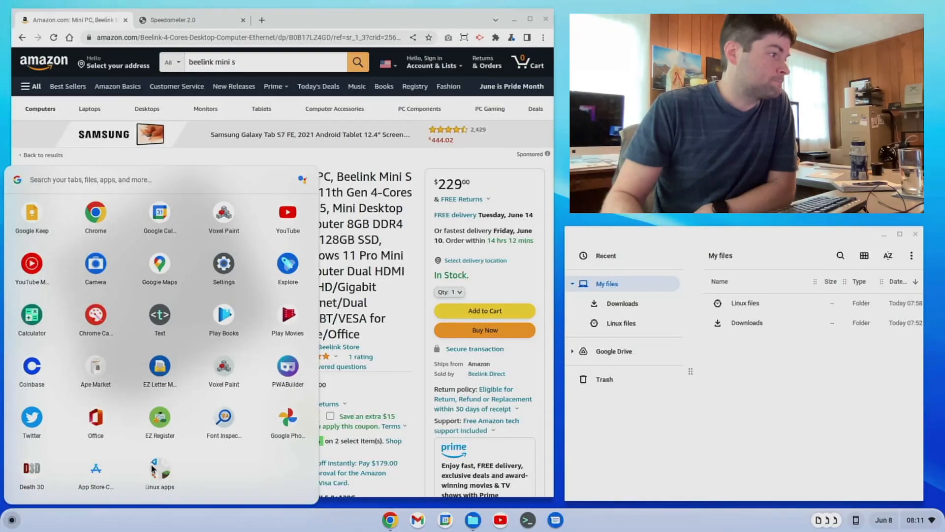
left_click(159, 473)
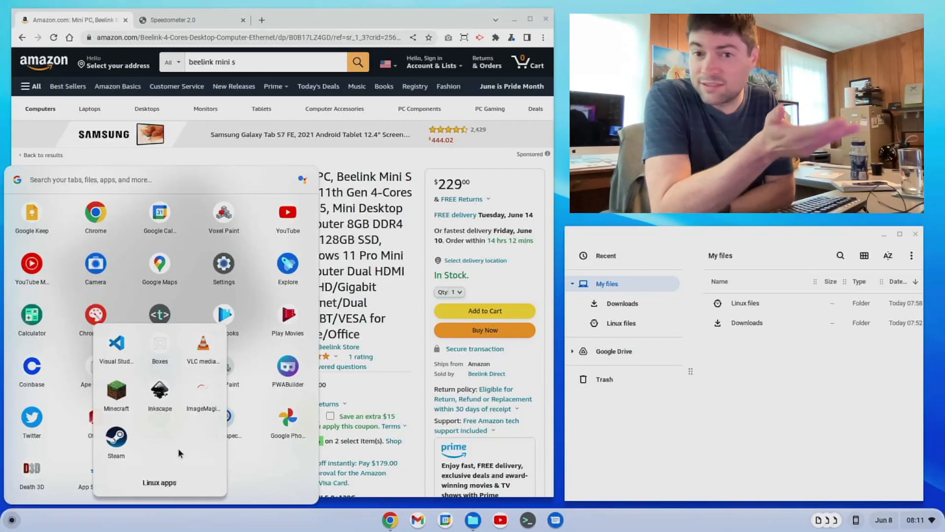
mouse_move(112, 362)
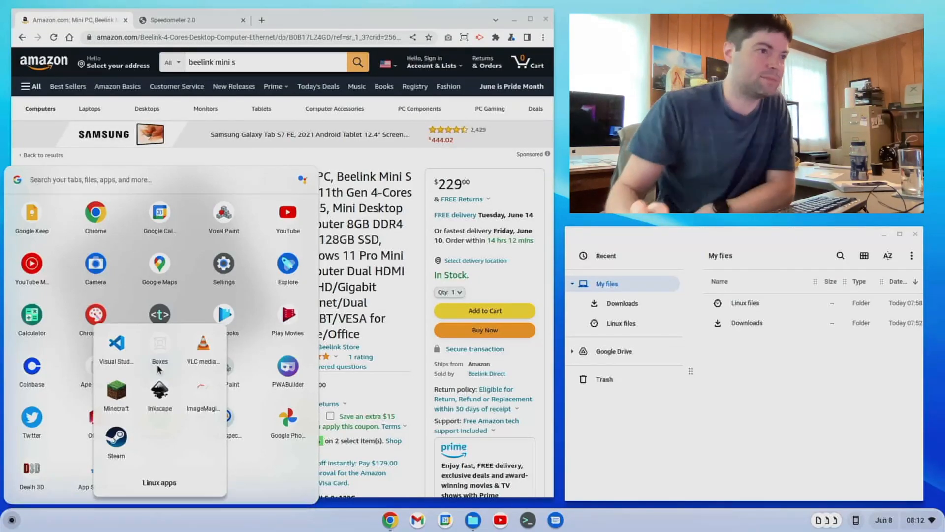
mouse_move(202, 350)
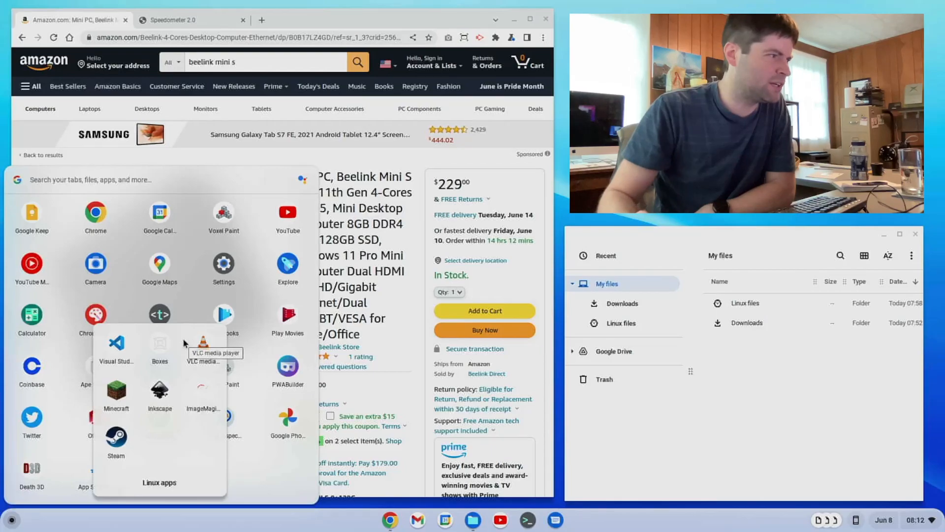
mouse_move(183, 343)
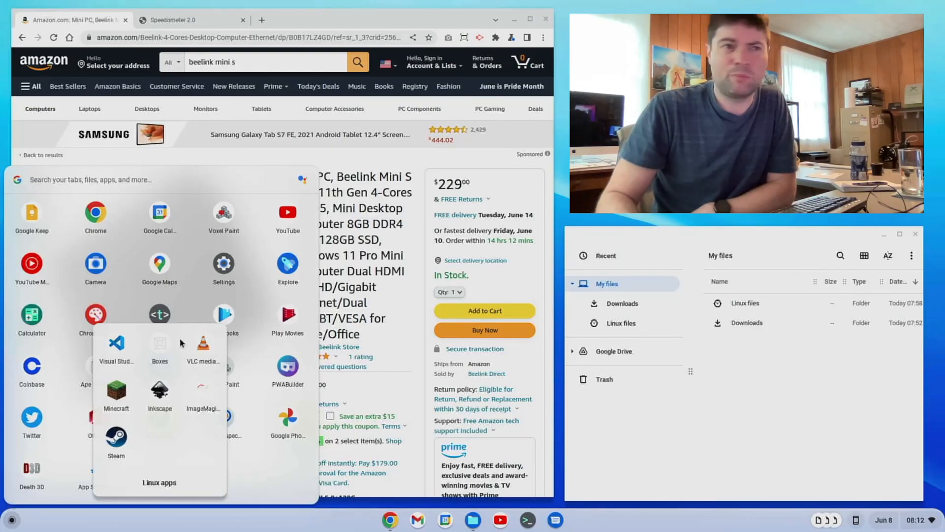
mouse_move(290, 475)
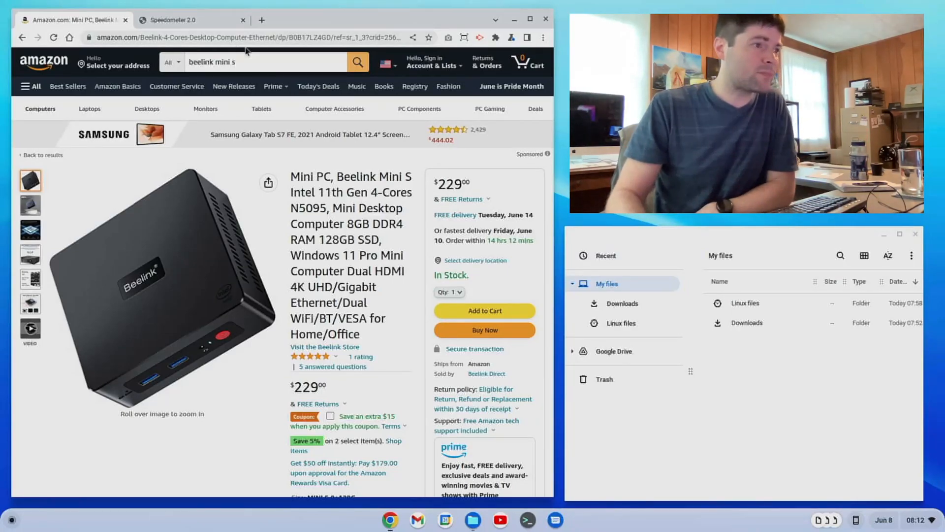
mouse_move(429, 79)
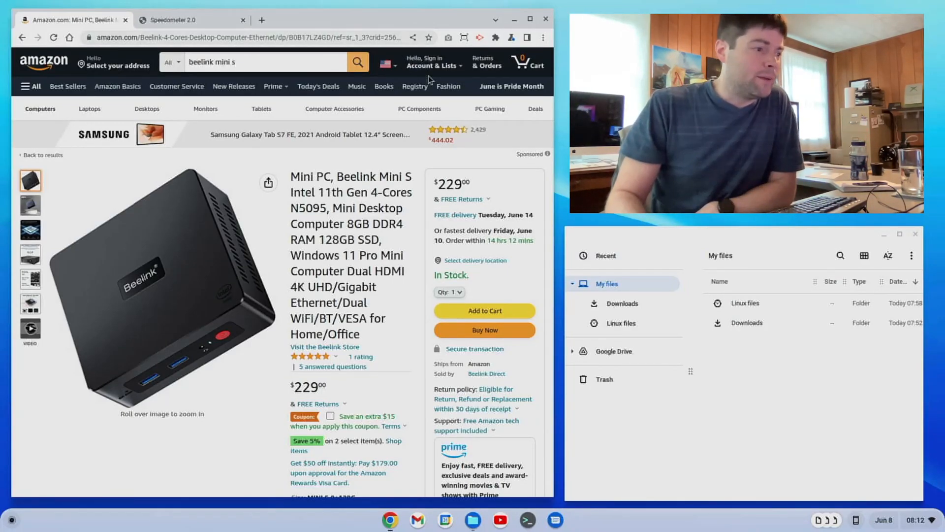
mouse_move(682, 346)
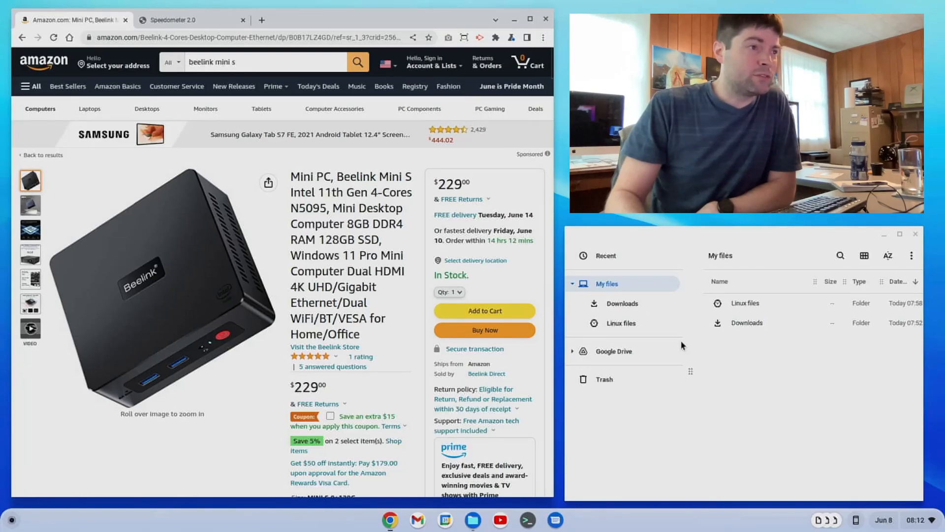